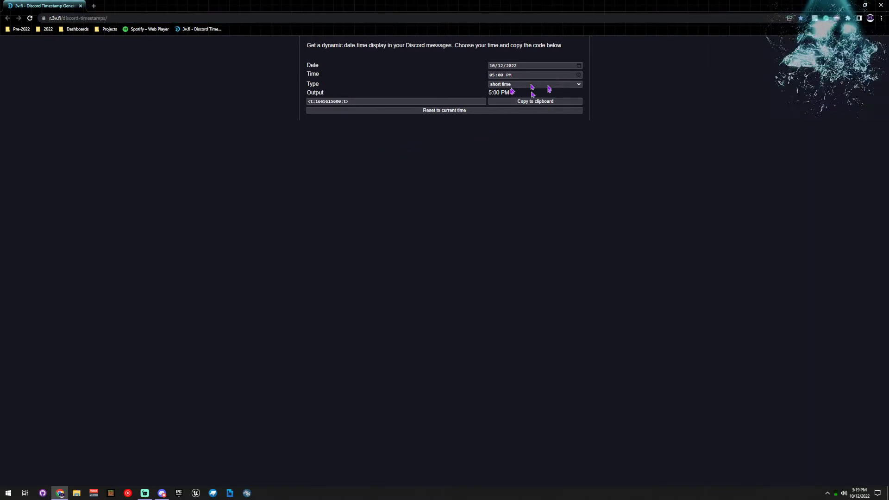
Step: Pick 05:00 PM in the time field for 10/12/2022 and copy the short-time code to the clipboard
click(525, 74)
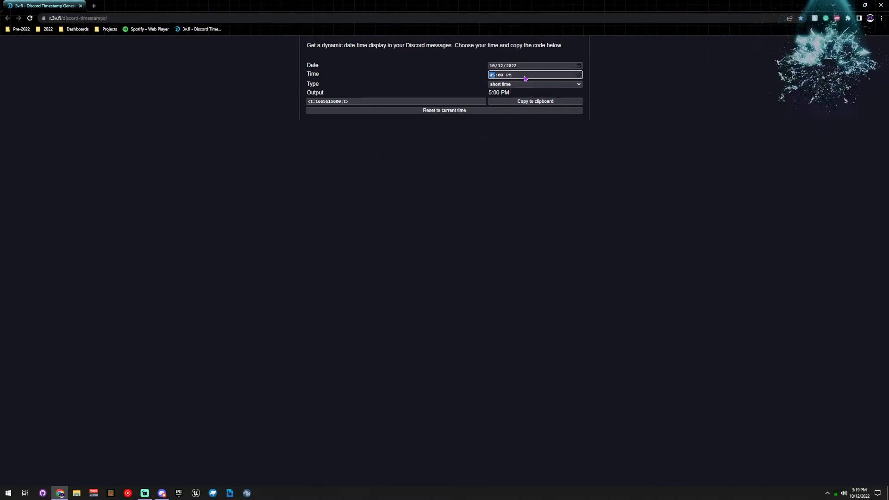
click(535, 74)
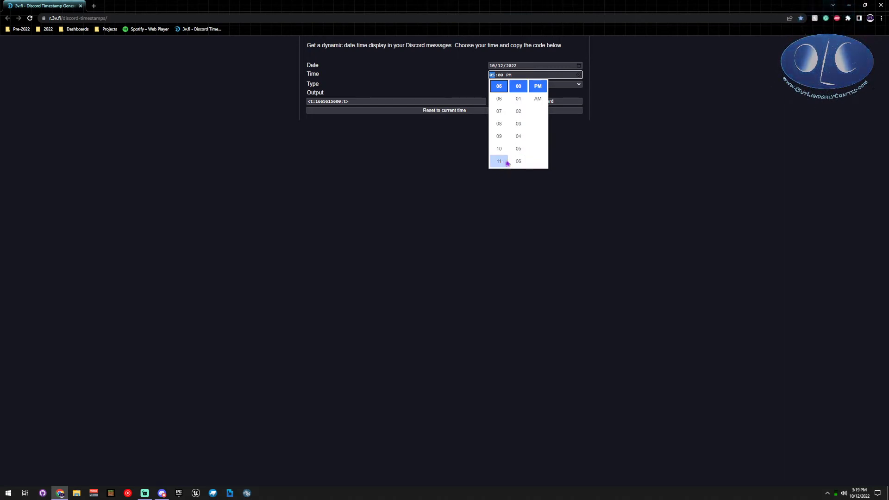
click(500, 74)
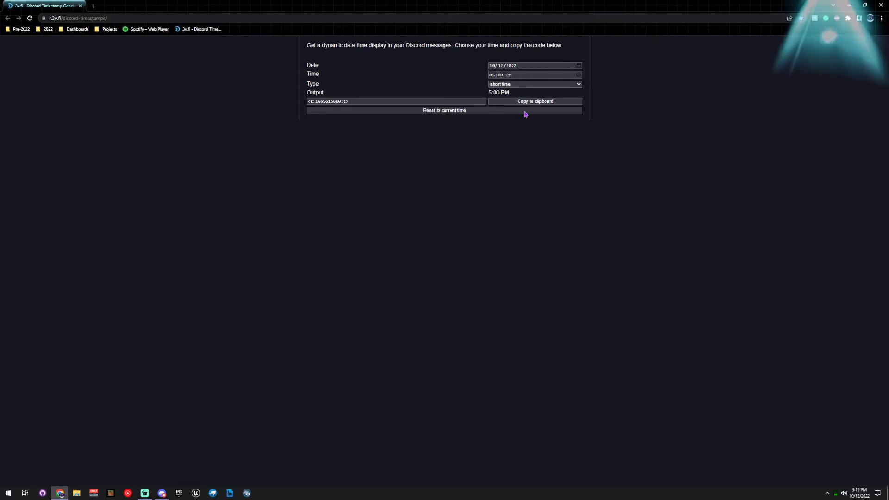
click(533, 101)
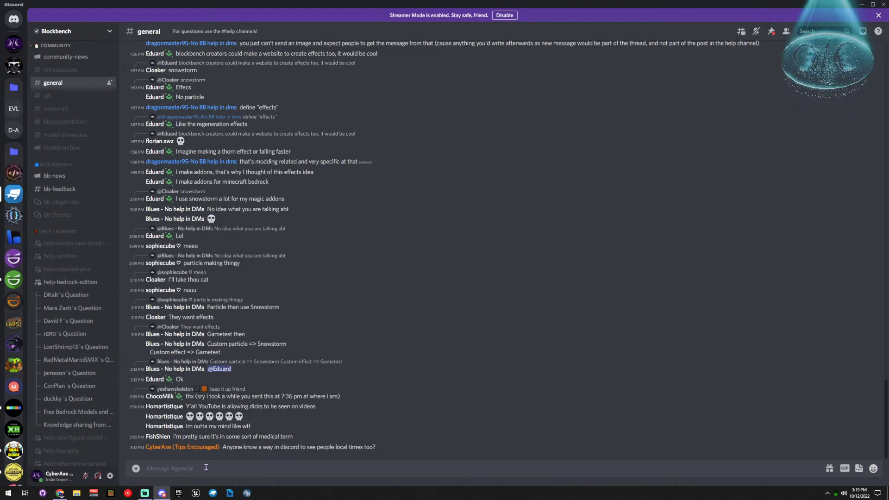
text(Hey)
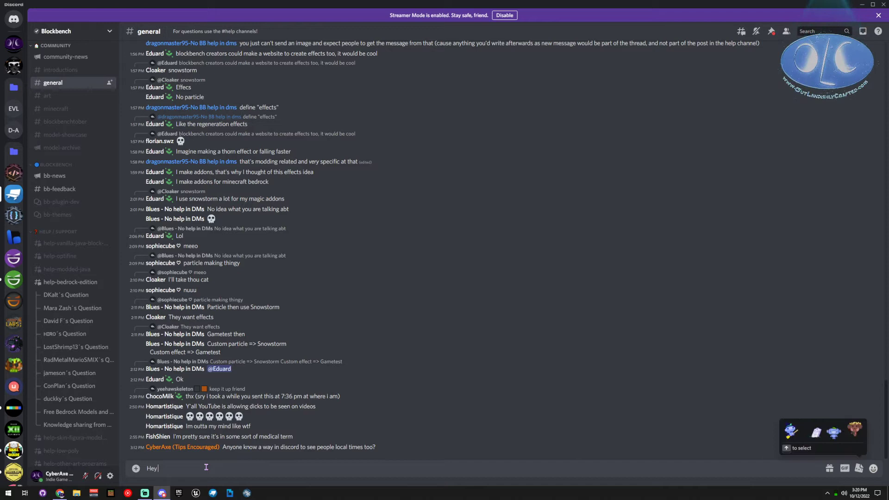
text(this)
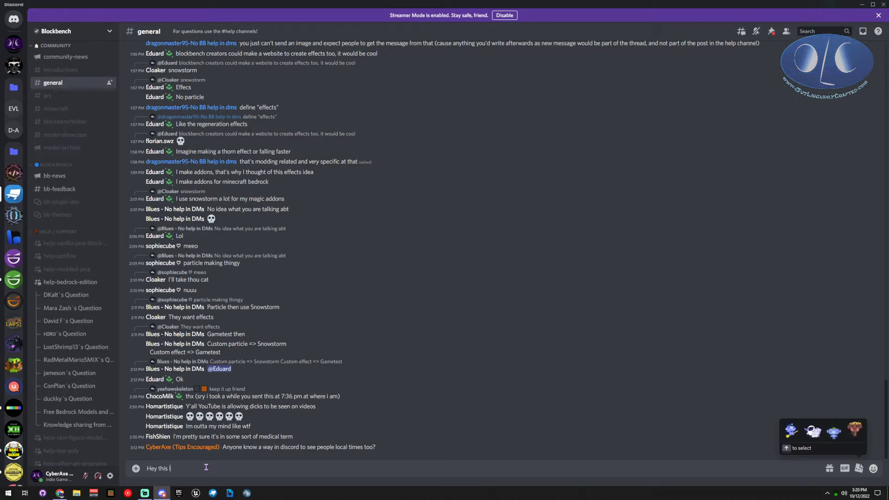
text(is)
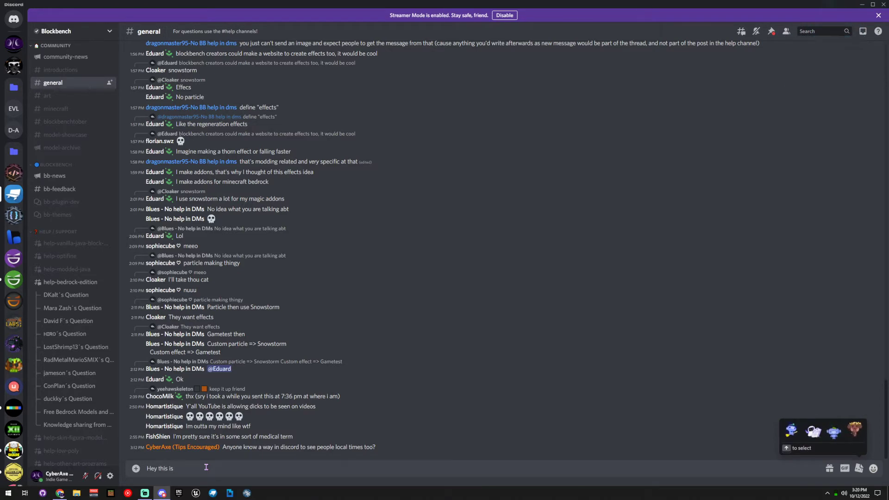
text(5pm my time)
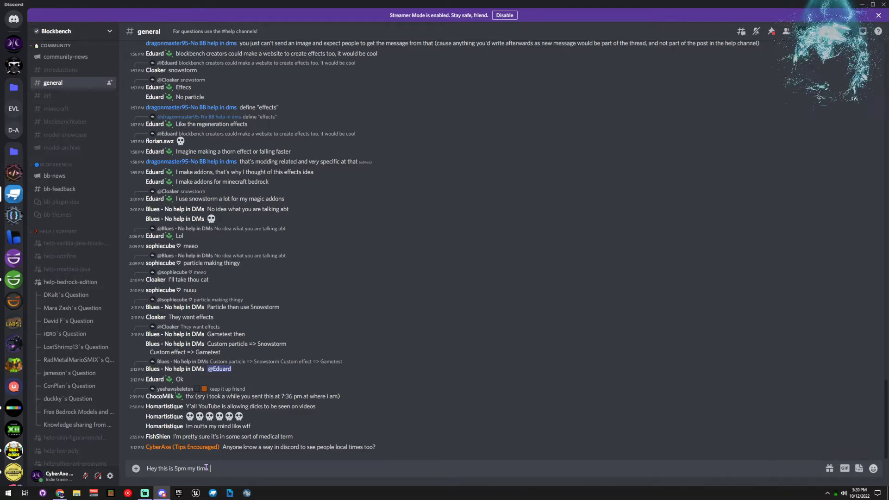
text(What time is)
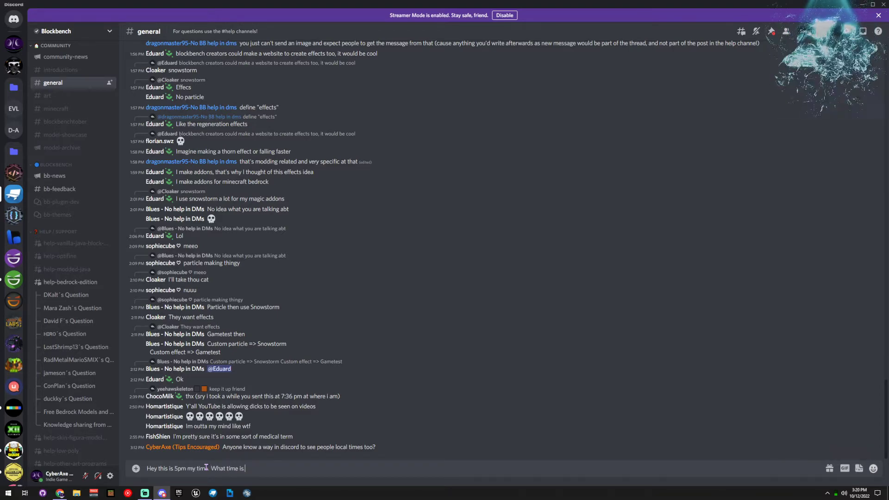
text(it for you? <t:1665615600:t>)
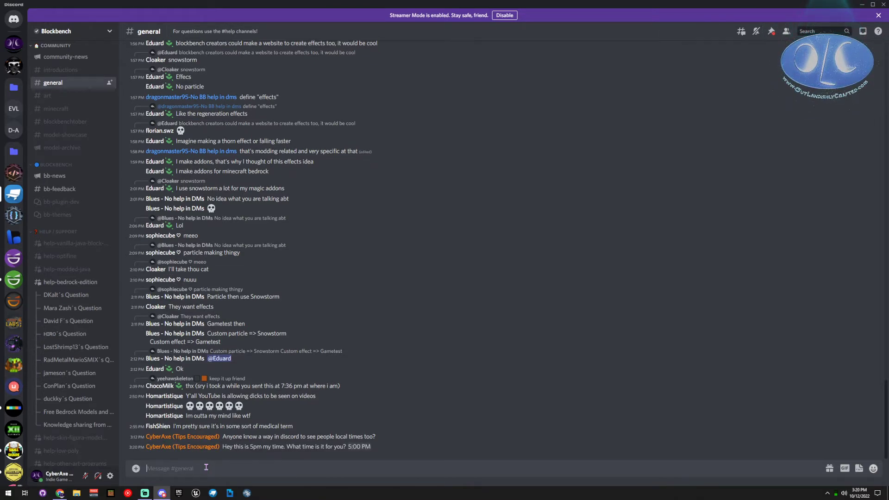
mouse_move(360, 446)
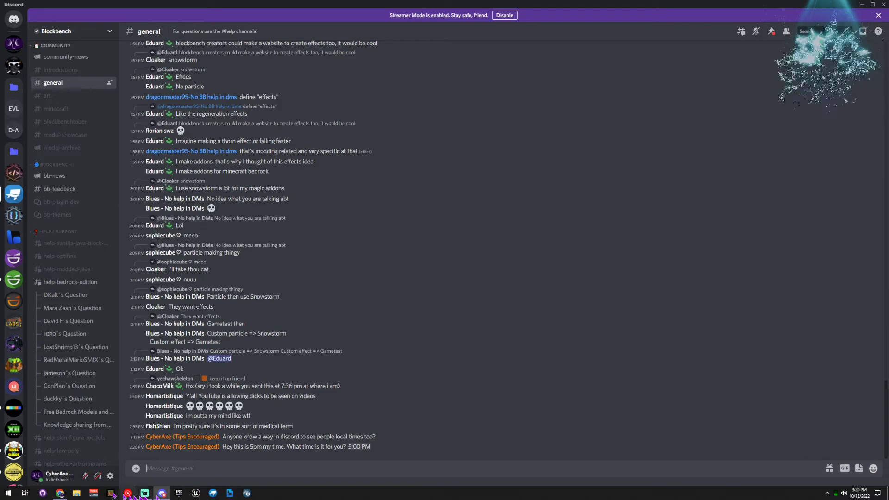
Step: Return to the timestamp generator website via the browser in the taskbar
click(60, 493)
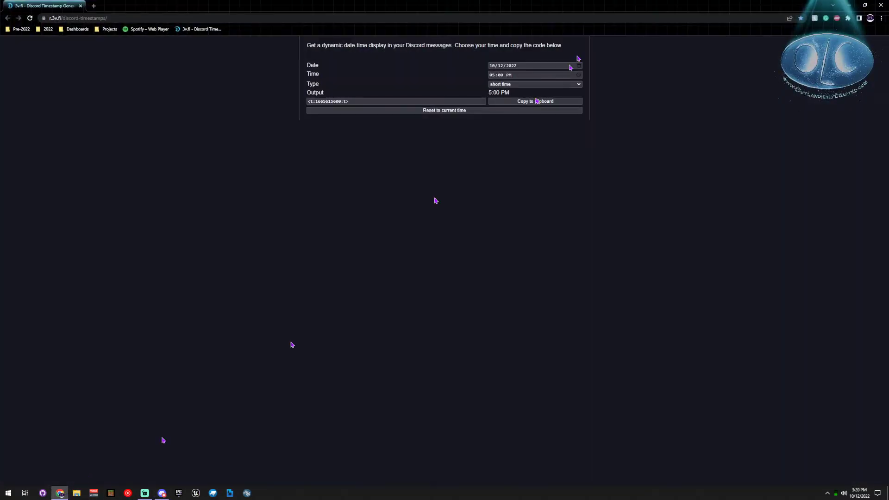